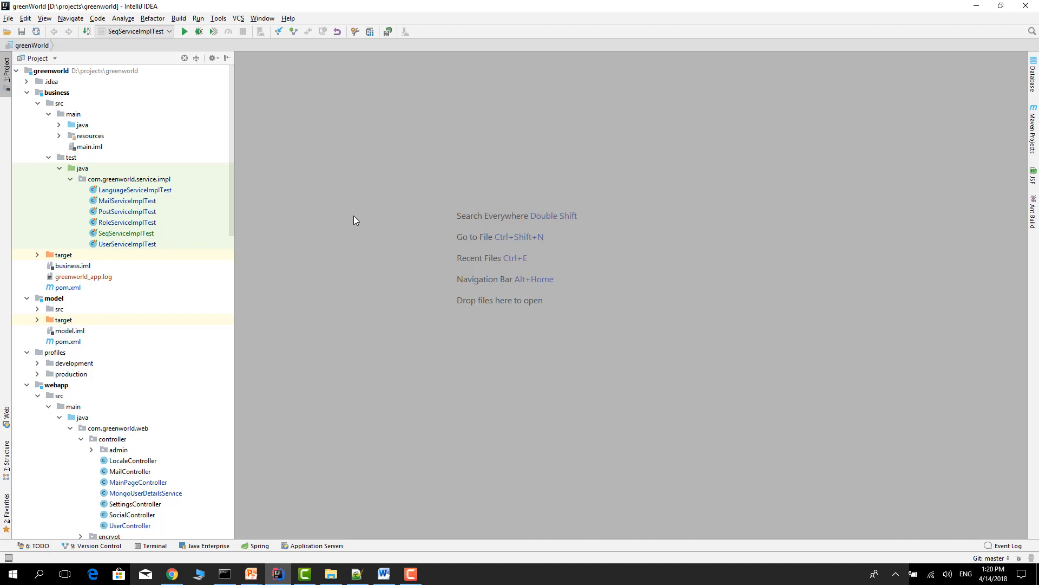
mouse_move(354, 117)
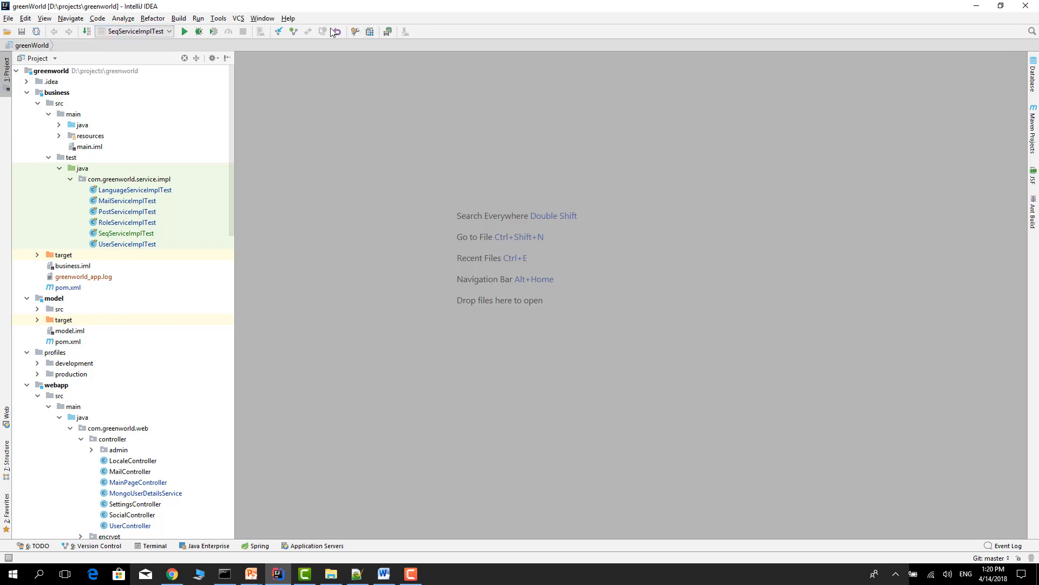
mouse_move(356, 32)
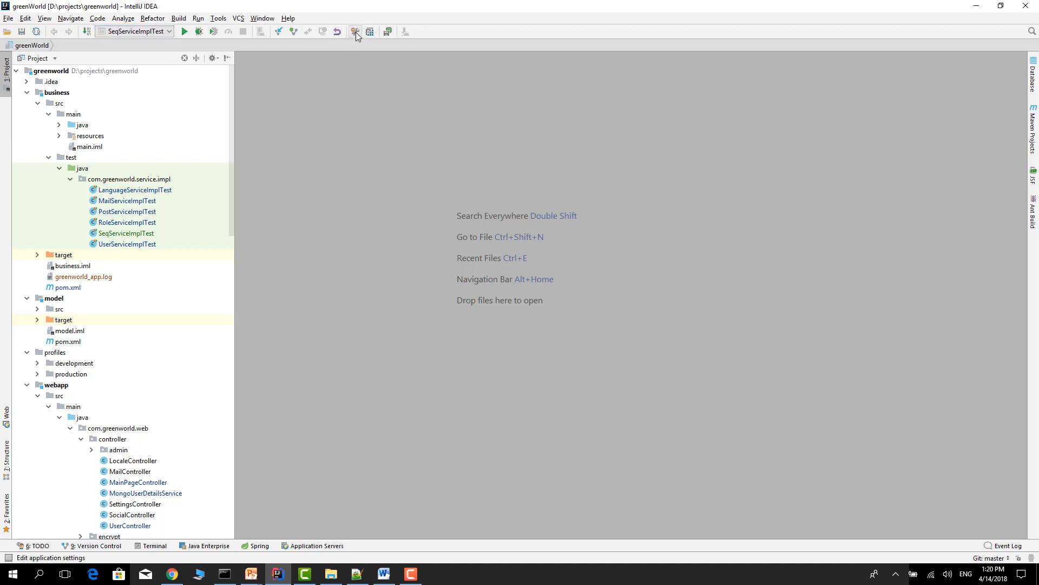
Hide the main toolbar and then restore it
left_click(44, 18)
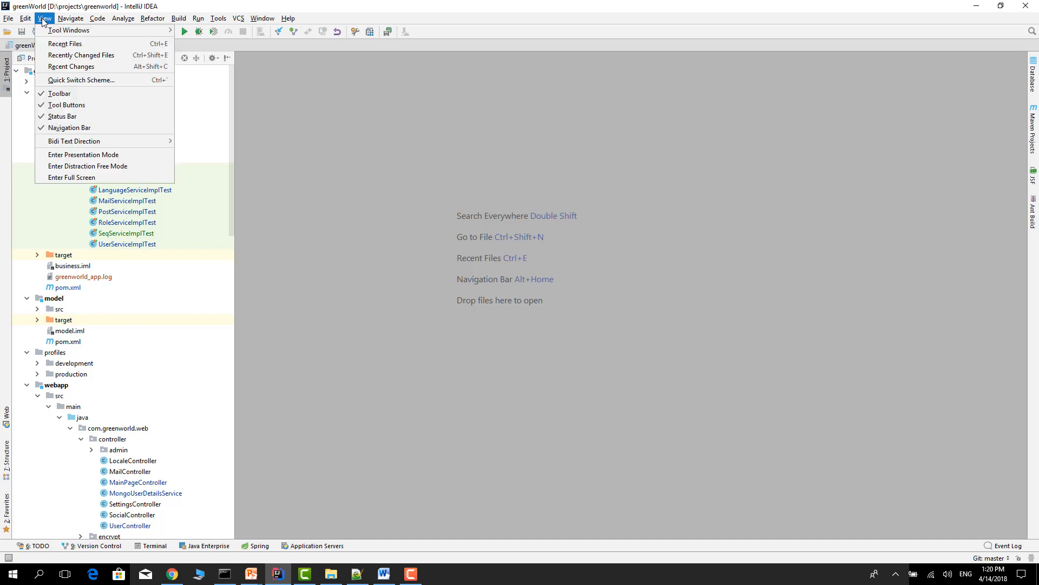
mouse_move(59, 93)
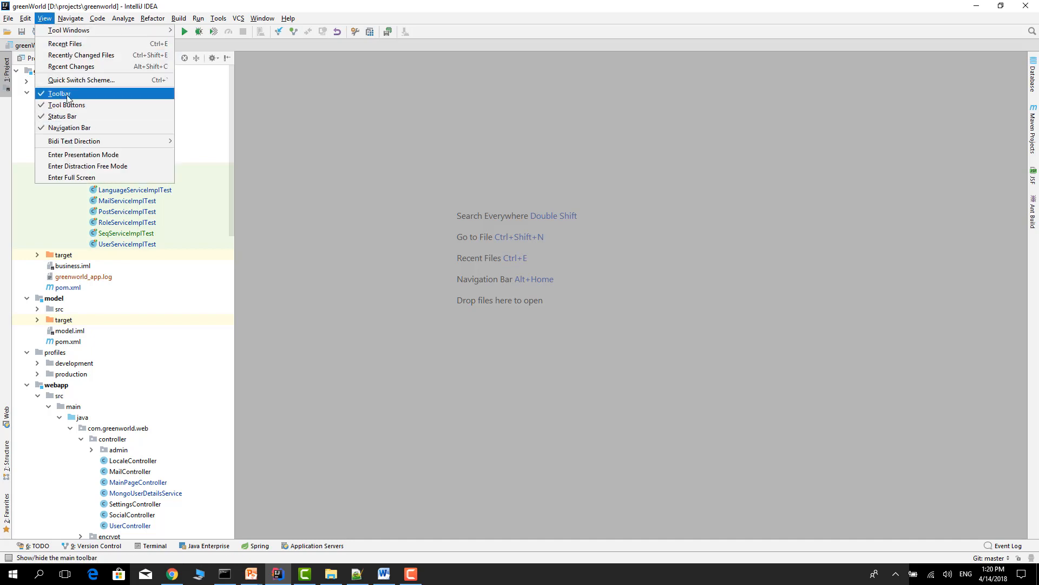
left_click(60, 94)
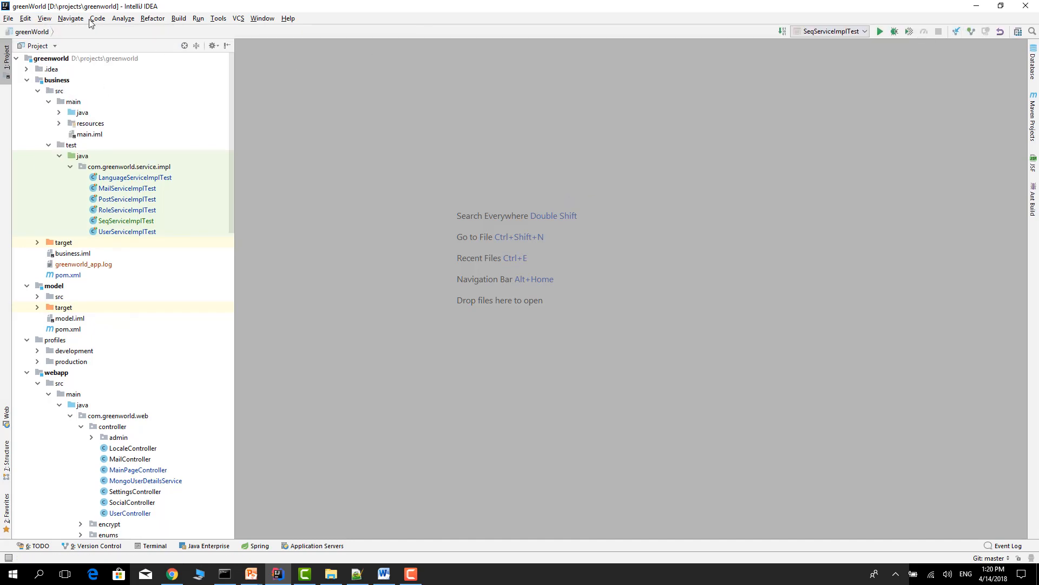
left_click(44, 18)
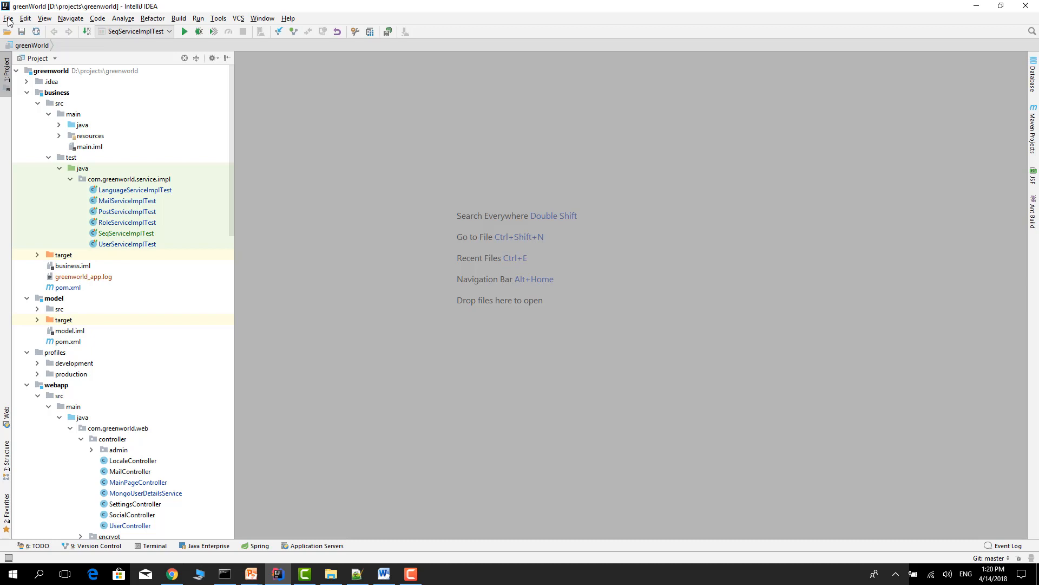
Search the installed plugins in Settings for 'mongo'
left_click(8, 18)
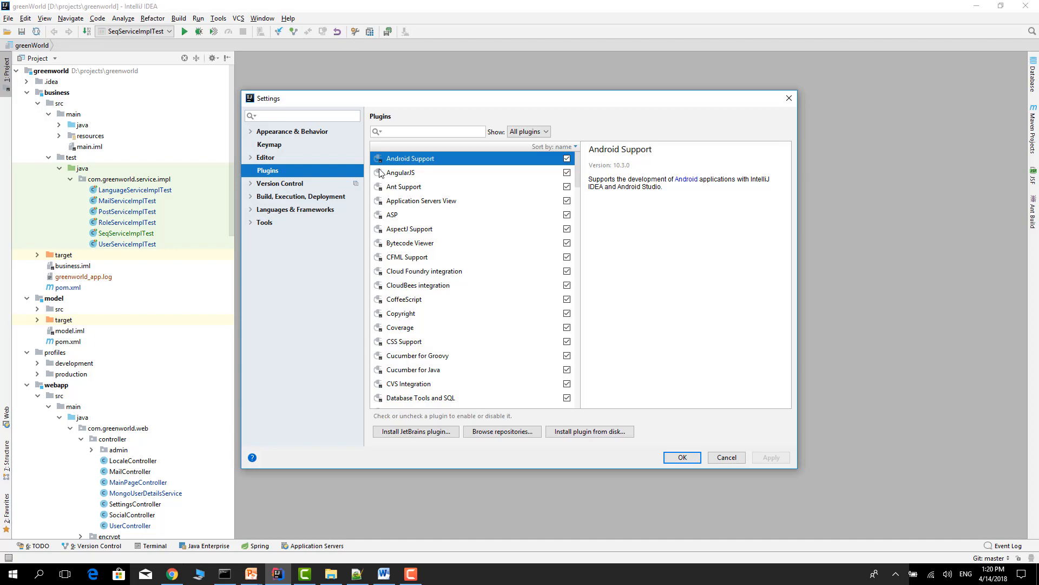
left_click(428, 131)
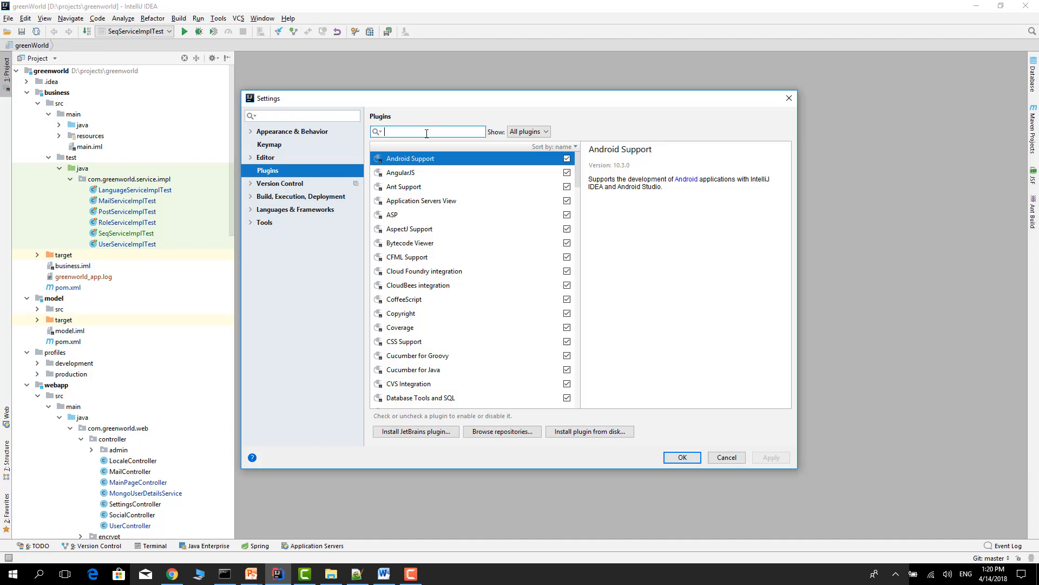
type("mongo")
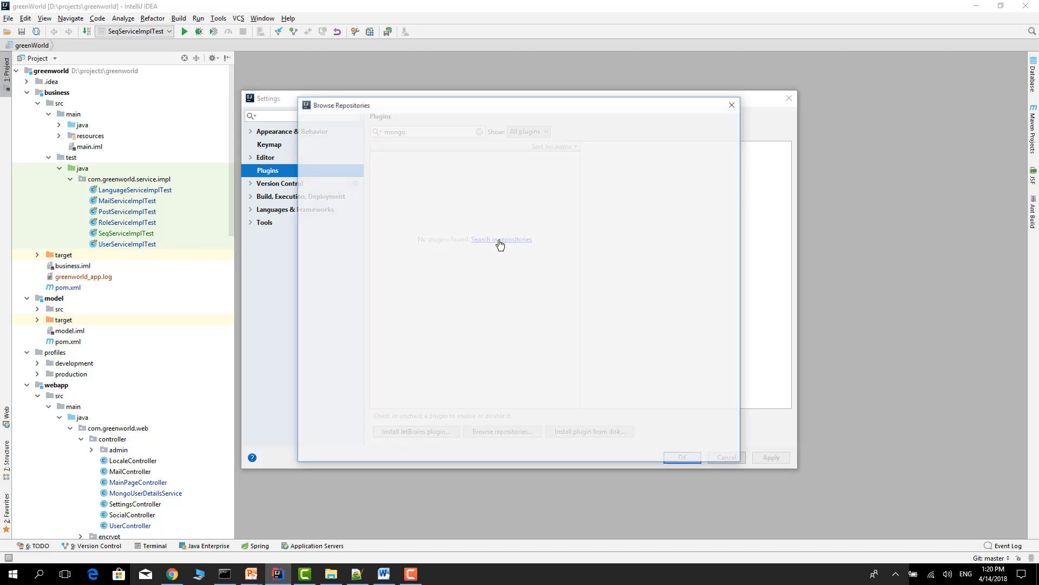
Install Mongo Plugin from the online repositories, then apply and confirm the settings
left_click(501, 239)
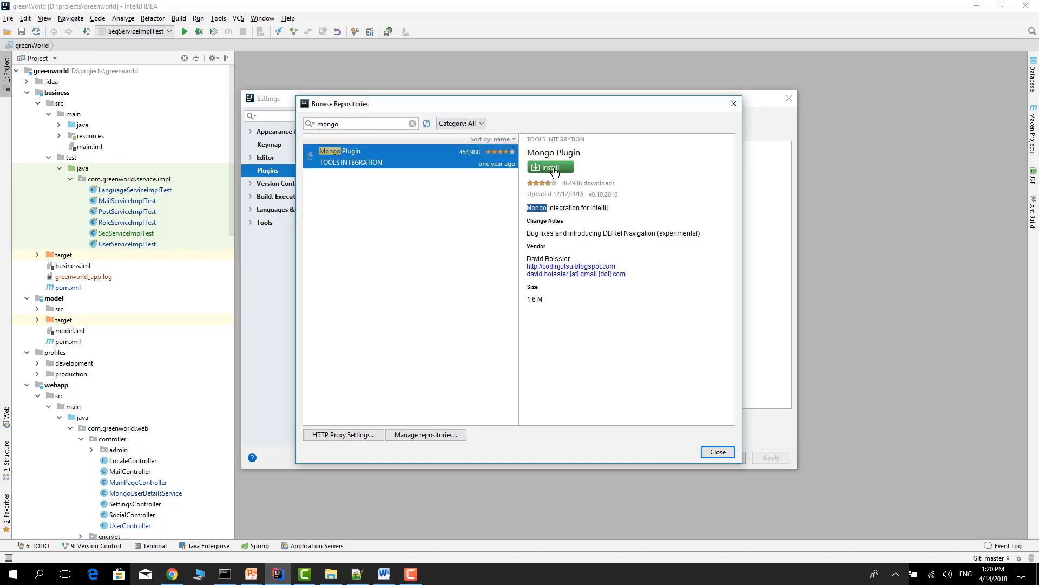
left_click(549, 166)
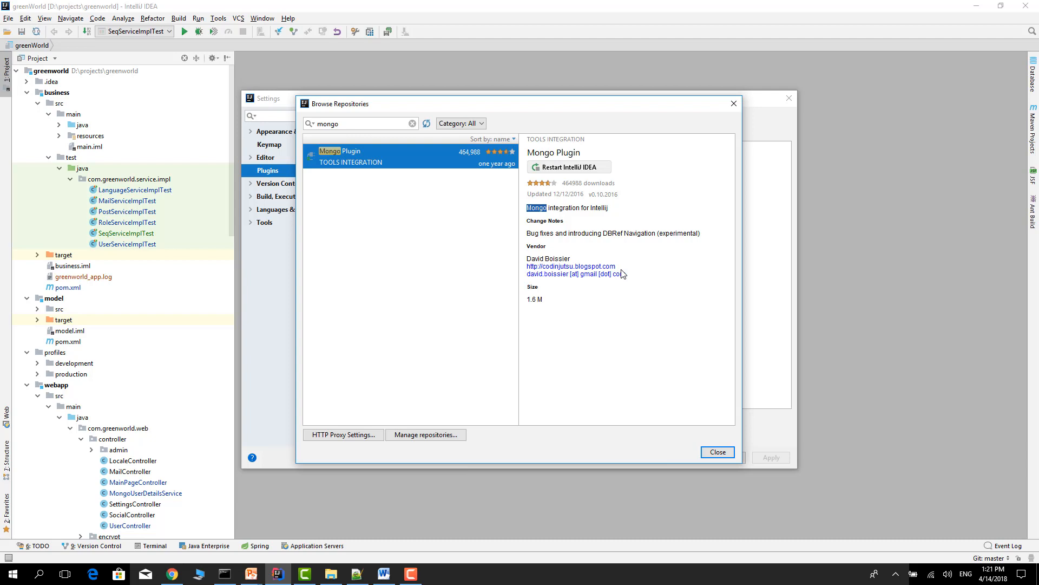
mouse_move(558, 171)
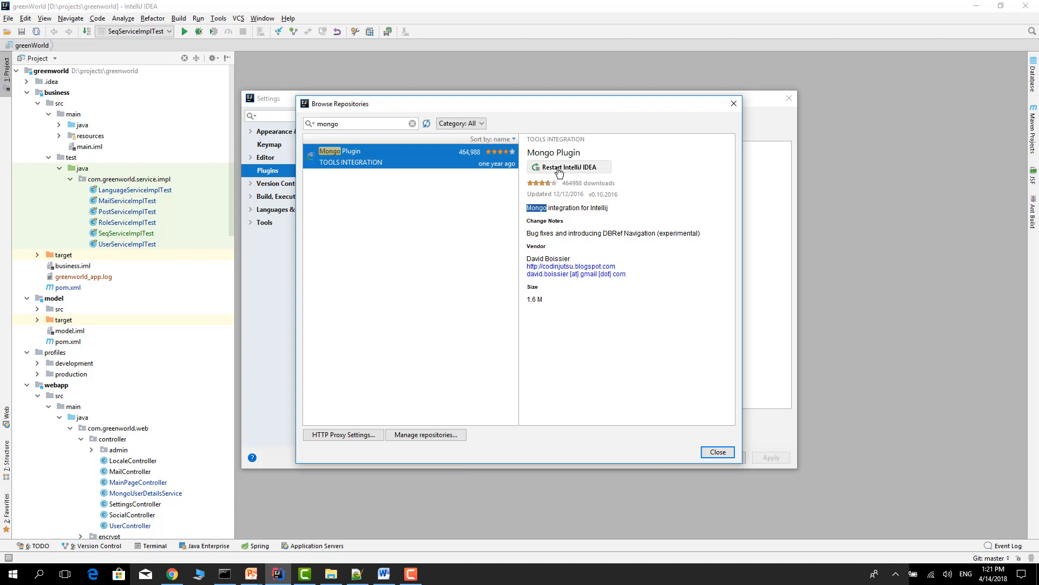
left_click(716, 457)
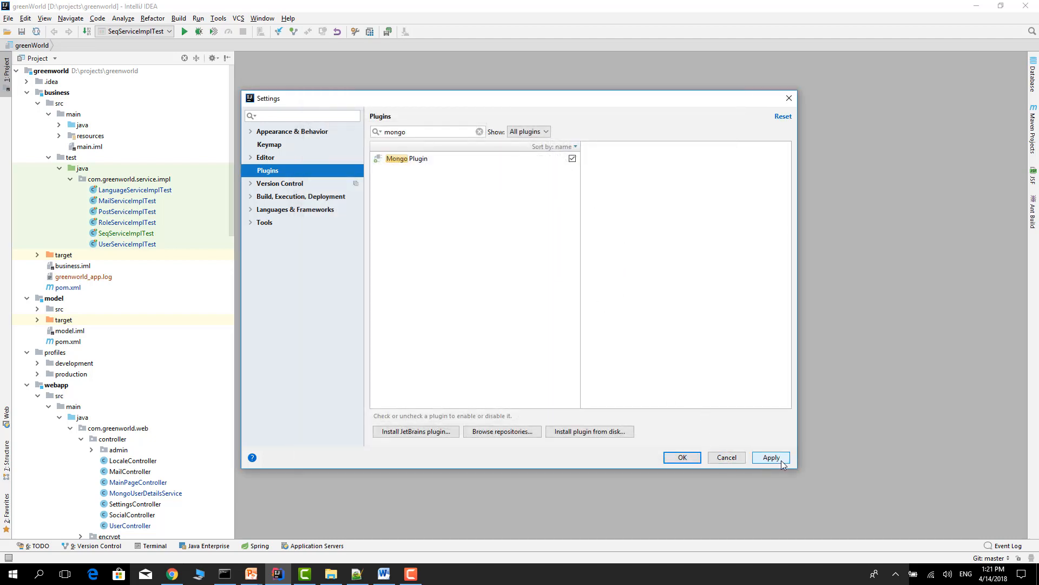
left_click(771, 457)
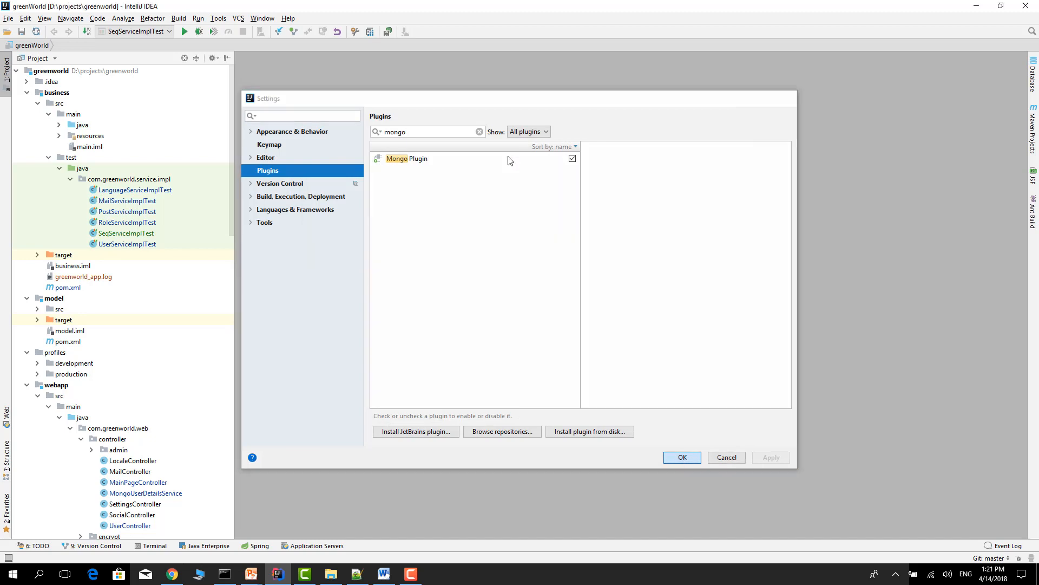
left_click(682, 457)
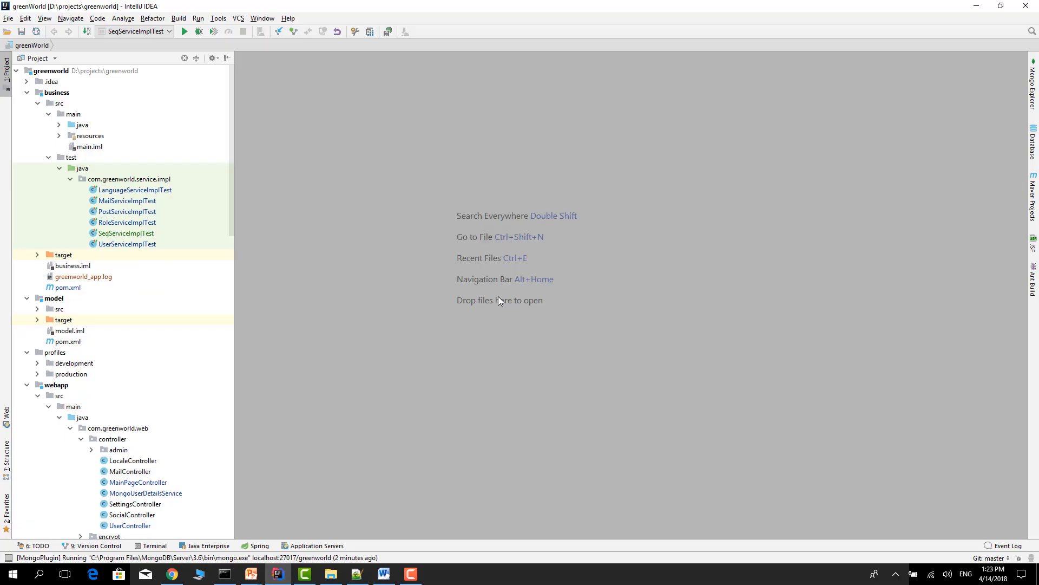
mouse_move(998, 157)
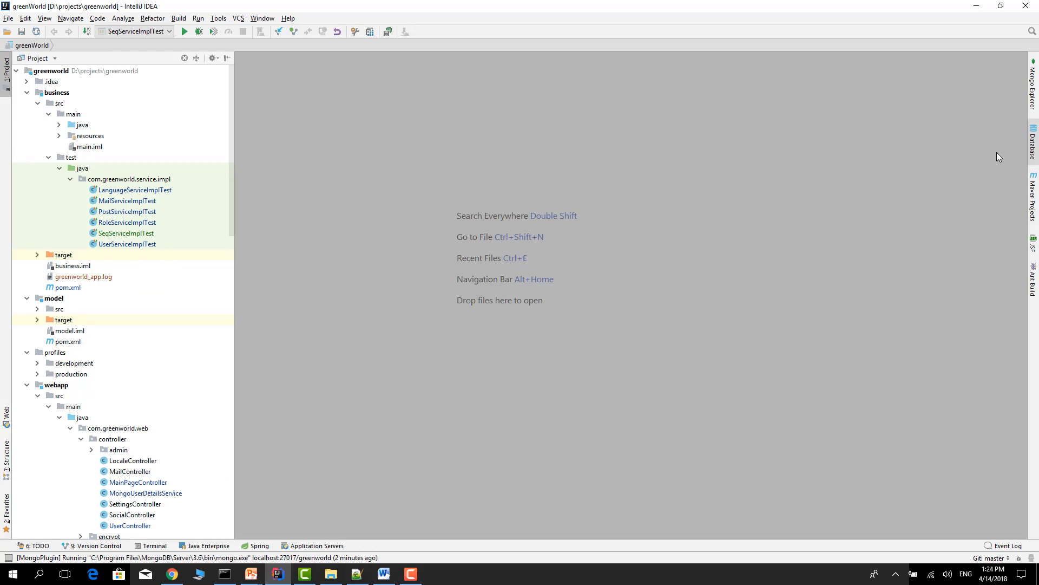
Open the Mongo Explorer panel, toggling the tool window side strips off and back on
left_click(1033, 84)
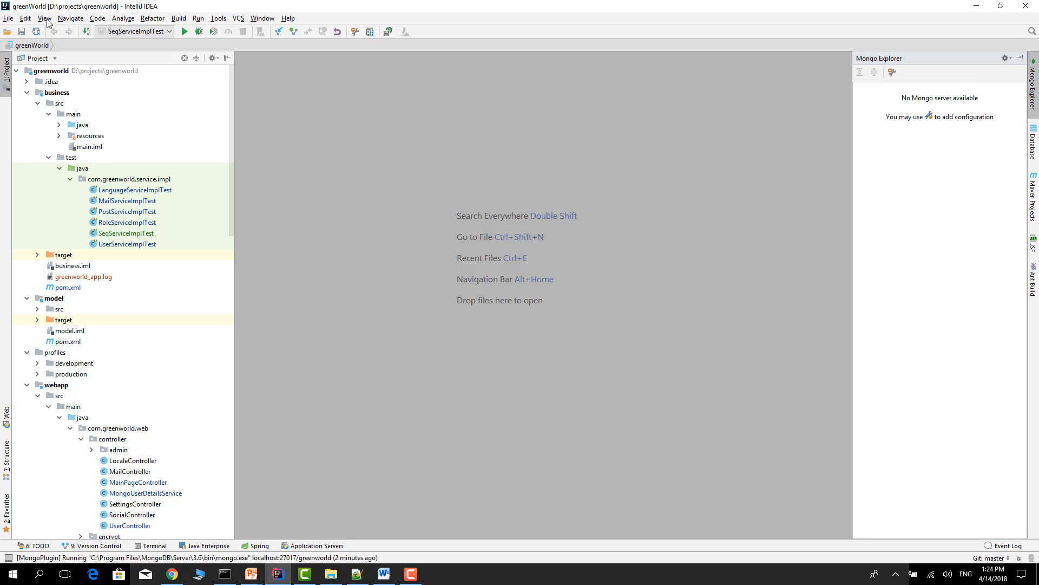
left_click(44, 18)
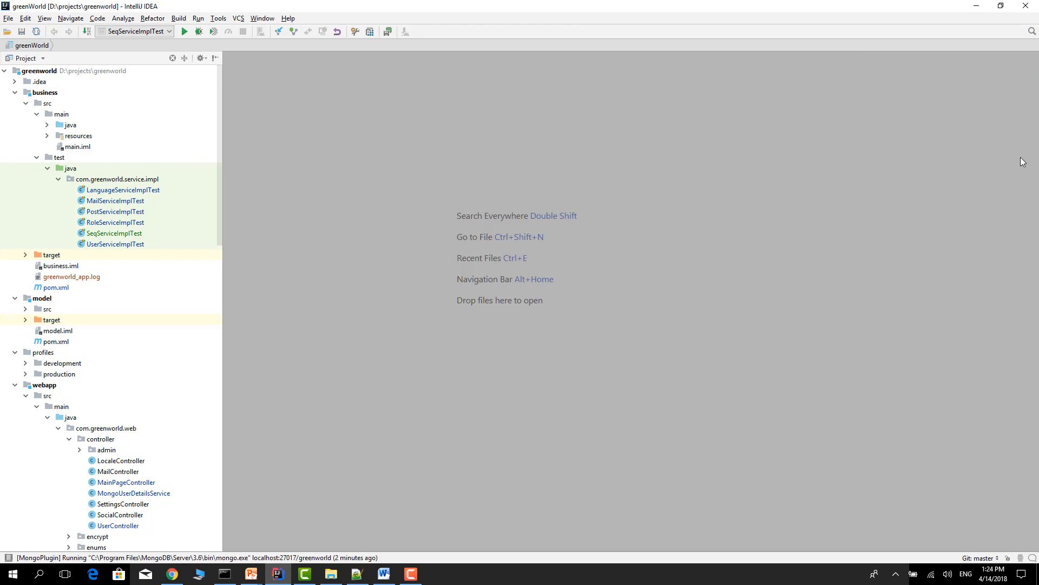
left_click(44, 18)
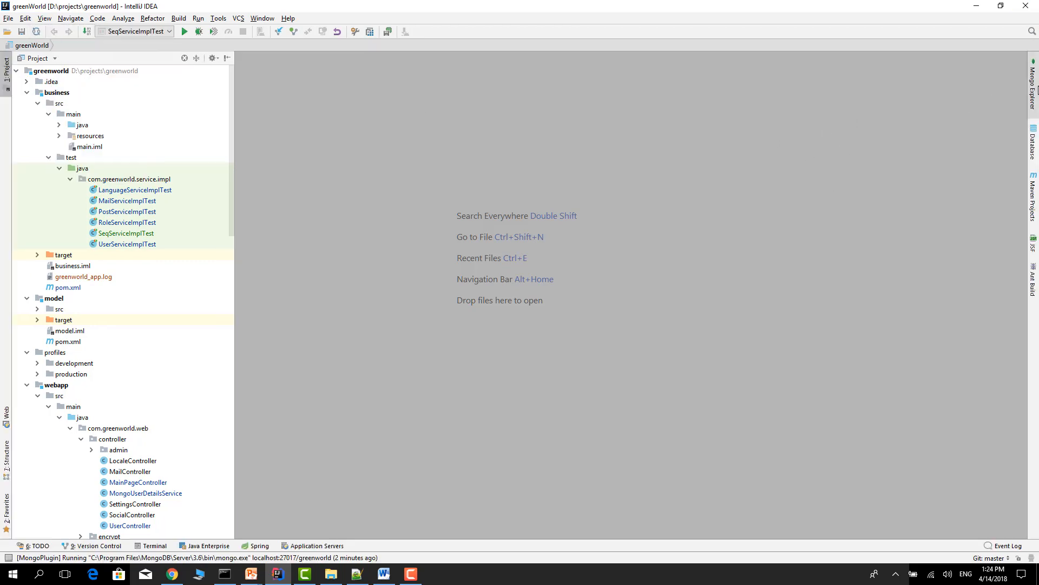
left_click(1031, 86)
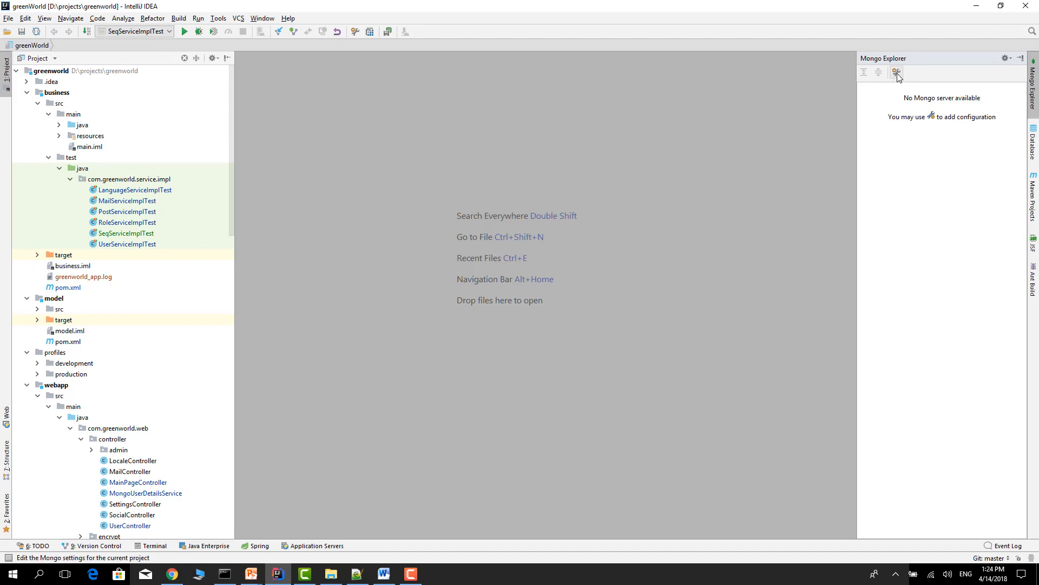
Set the Mongo shell path to mongod.exe in C:\MongoDB Server 3.6\bin
left_click(897, 72)
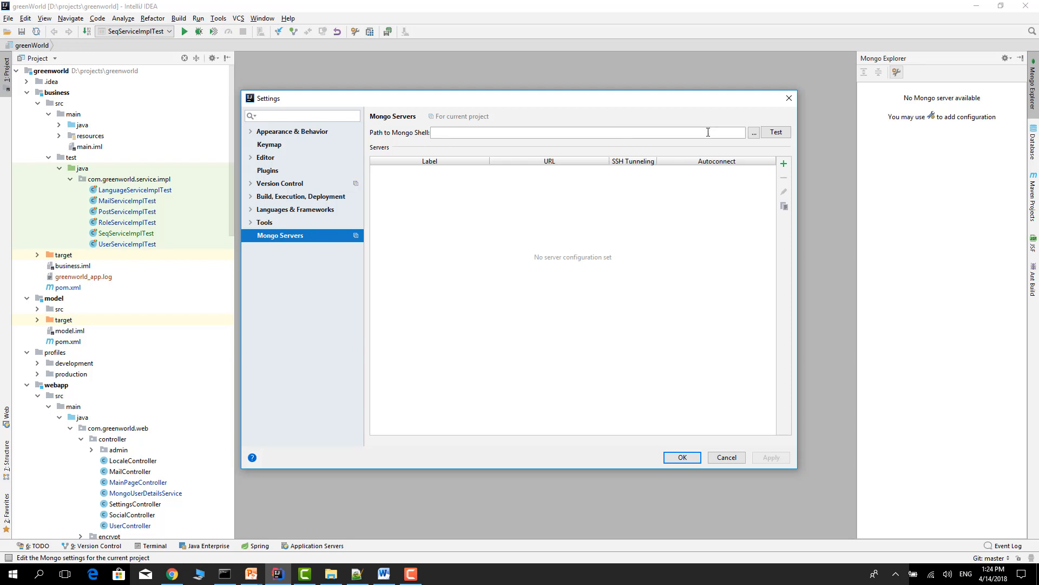
left_click(754, 132)
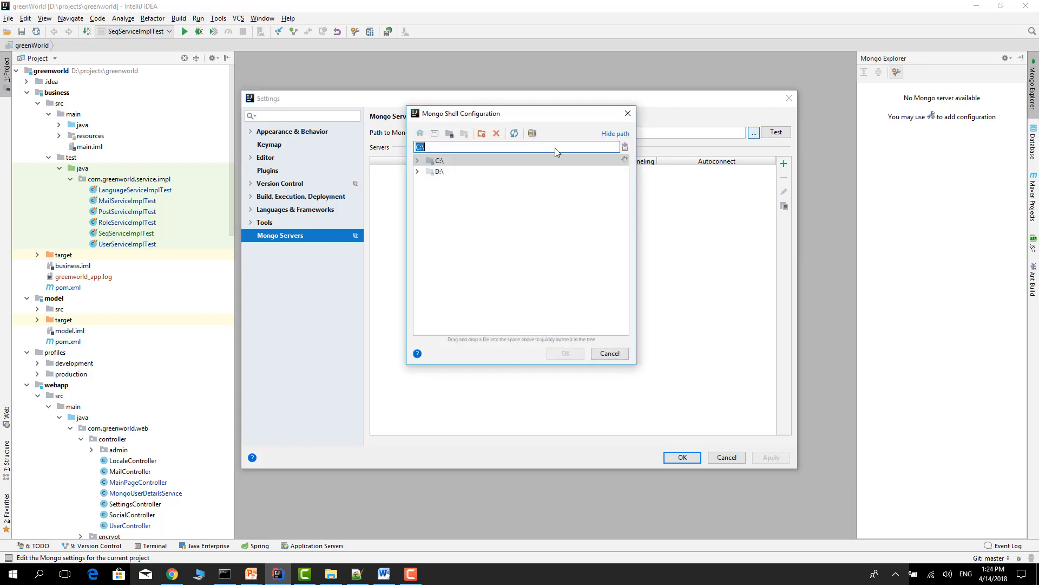
left_click(418, 160)
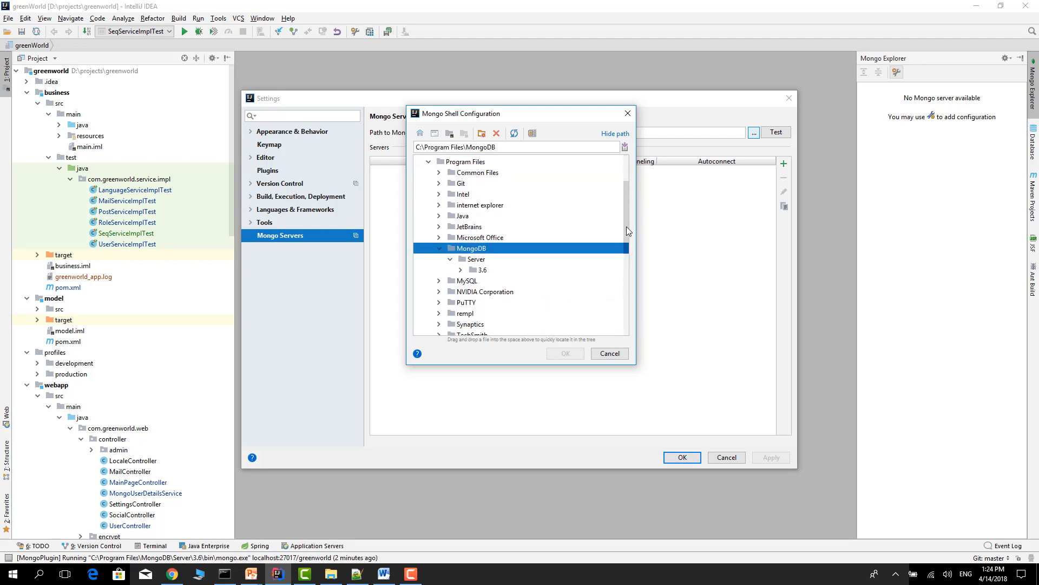
left_click(469, 269)
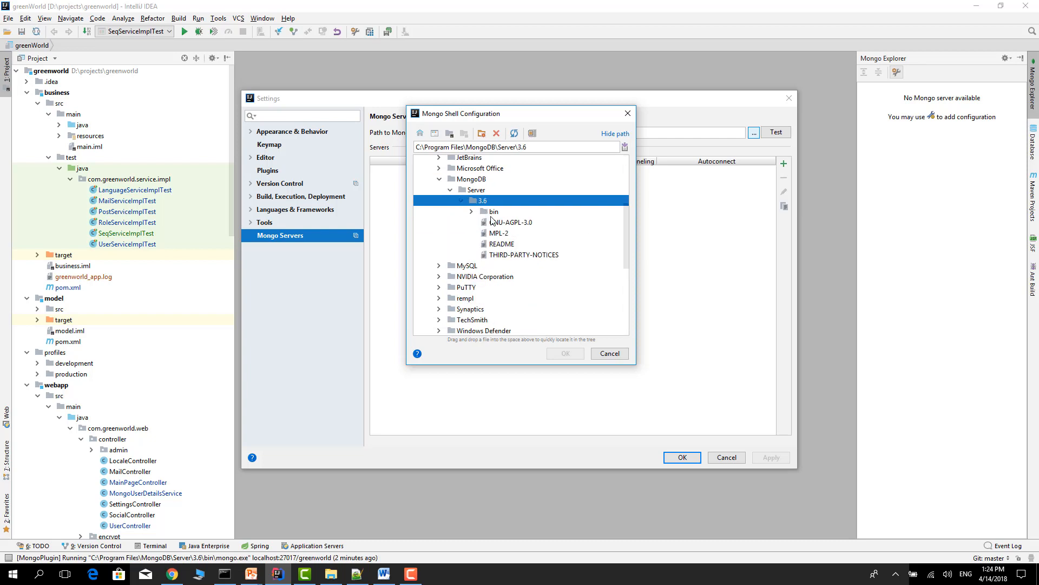
left_click(471, 211)
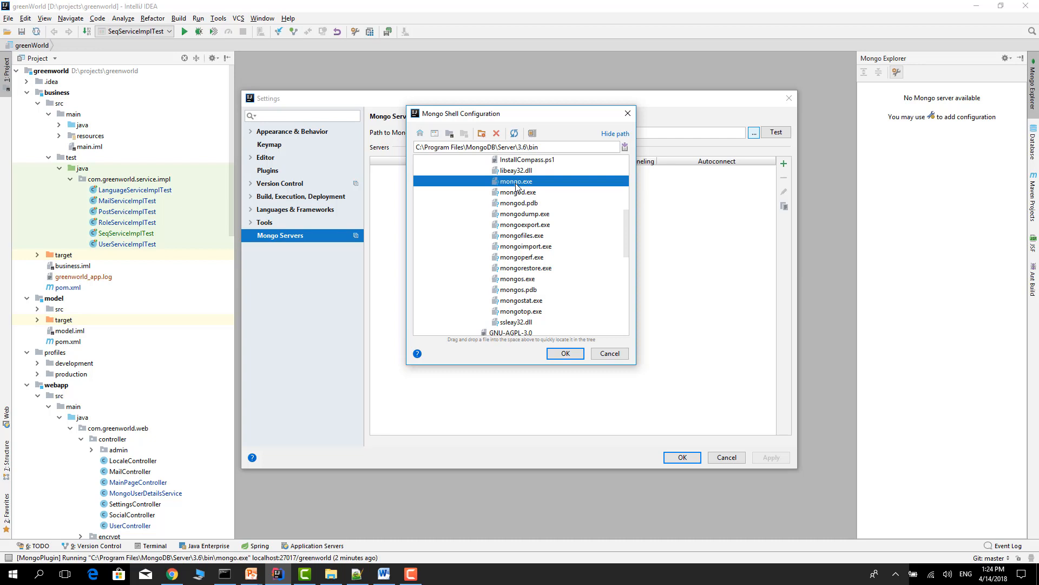
left_click(515, 181)
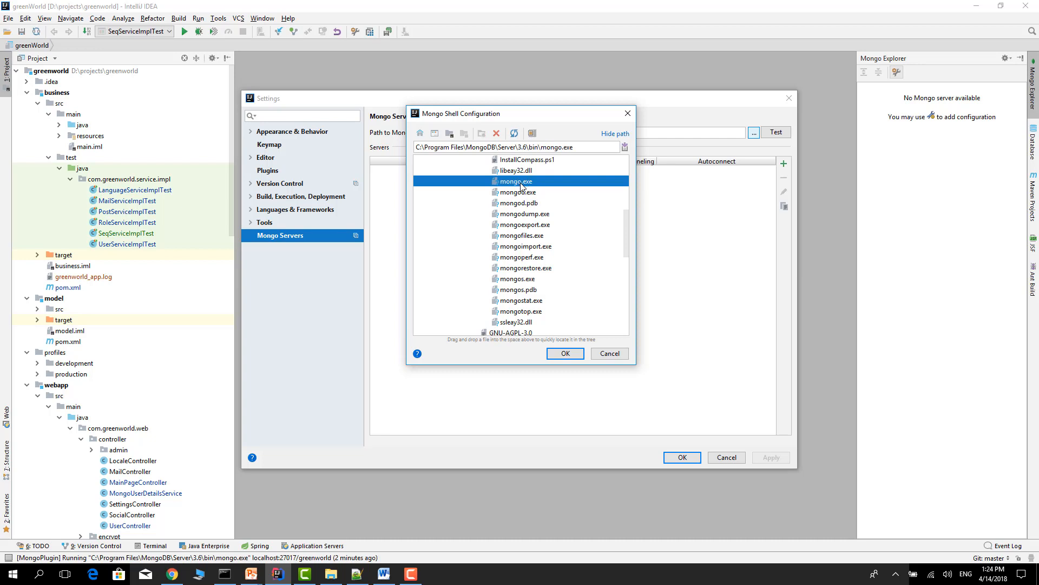
mouse_move(524, 204)
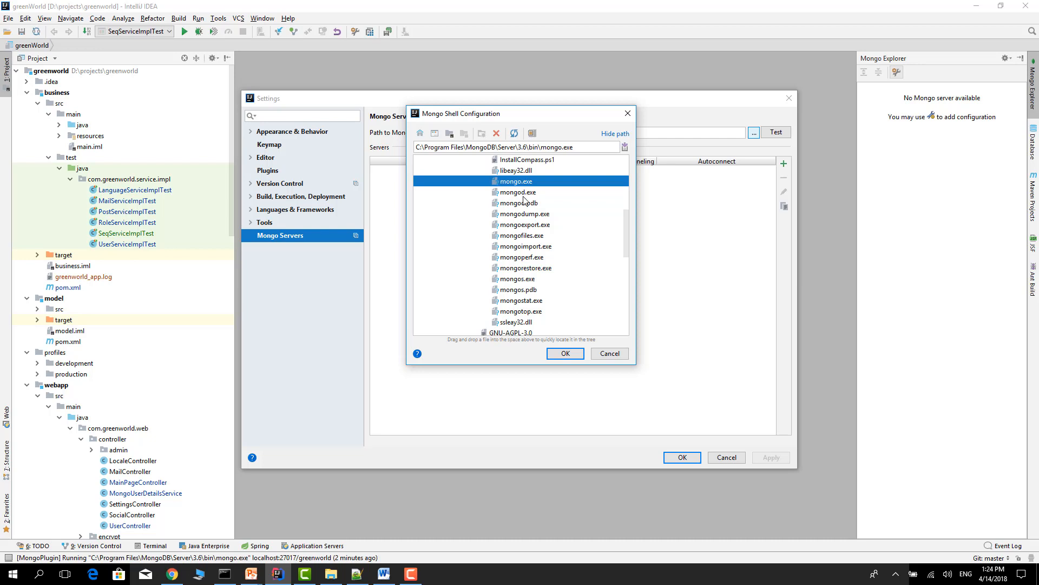
left_click(522, 192)
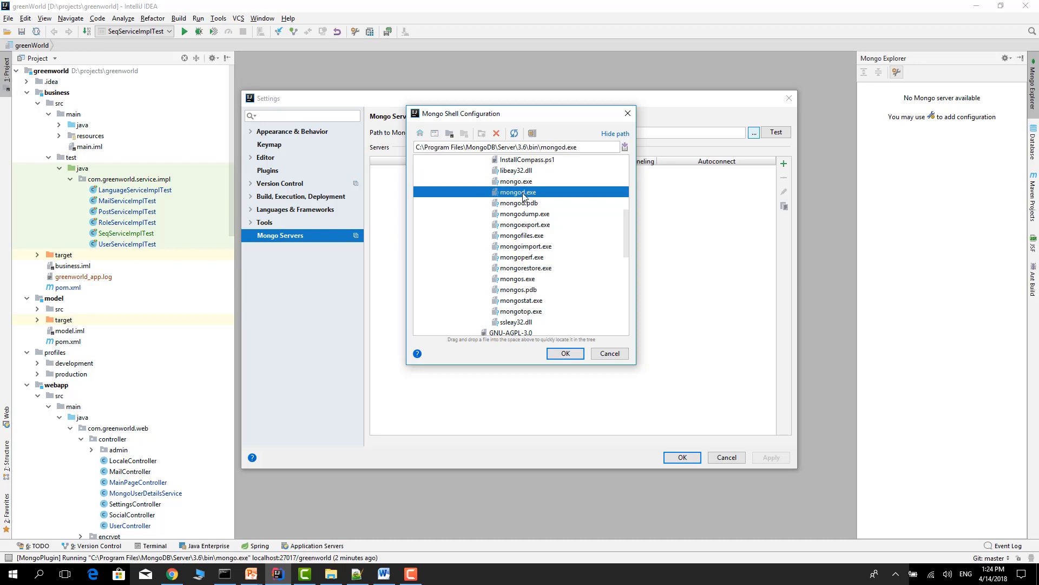
mouse_move(565, 354)
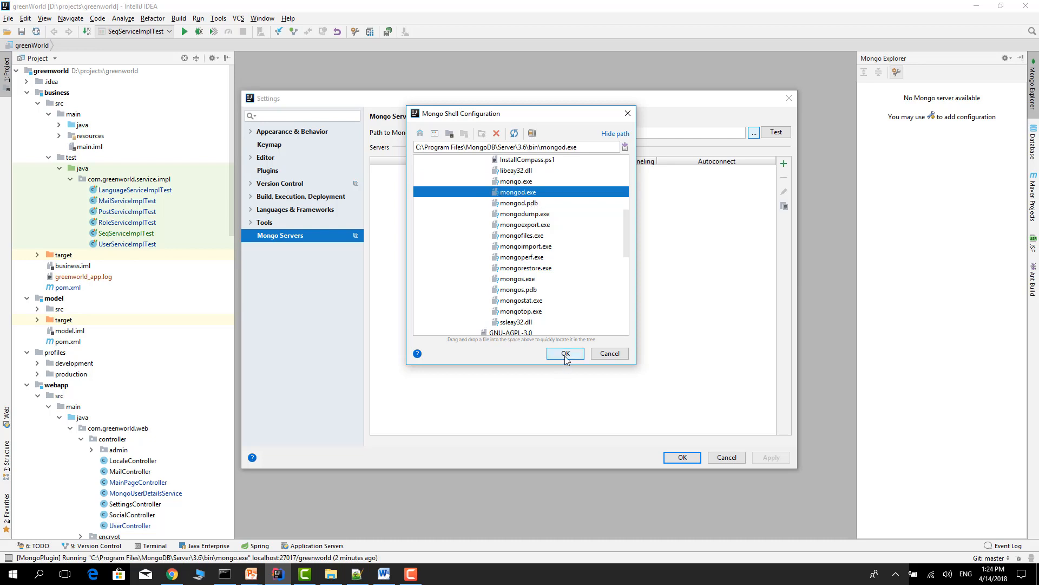
left_click(563, 353)
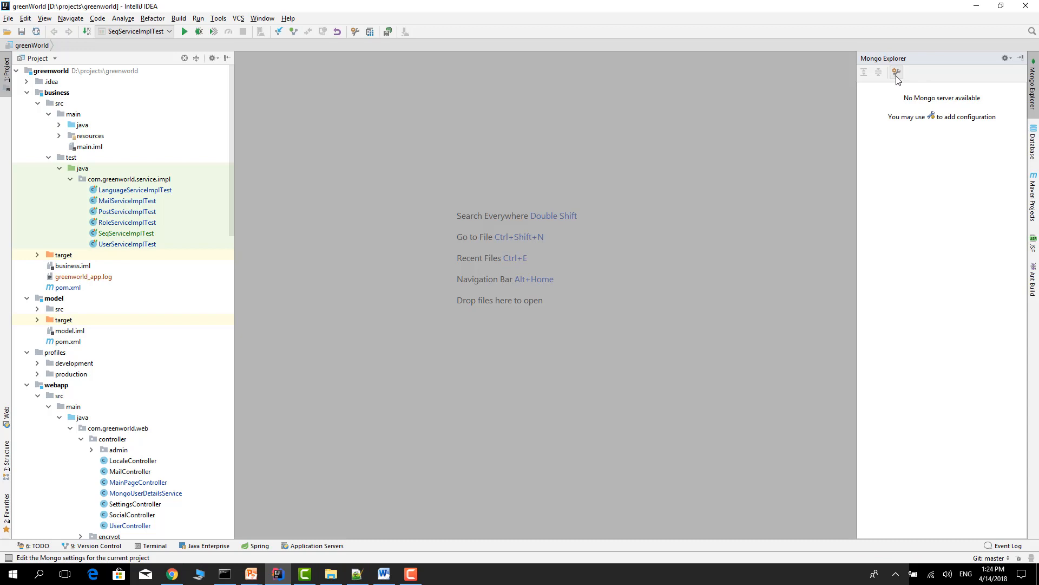
Add a localhost:27017 server in the Mongo plugin settings and save
left_click(897, 73)
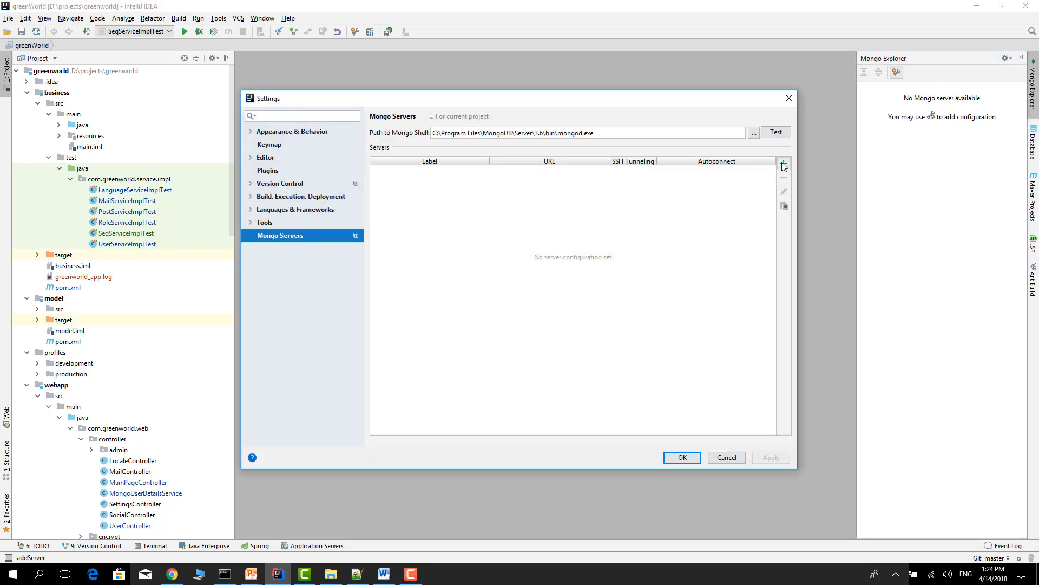
left_click(783, 165)
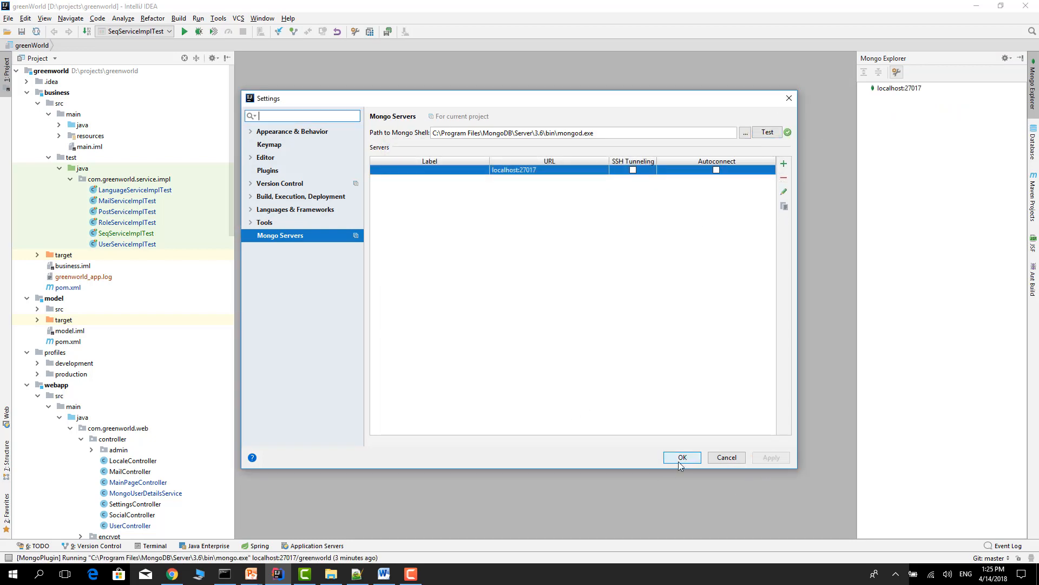
left_click(682, 457)
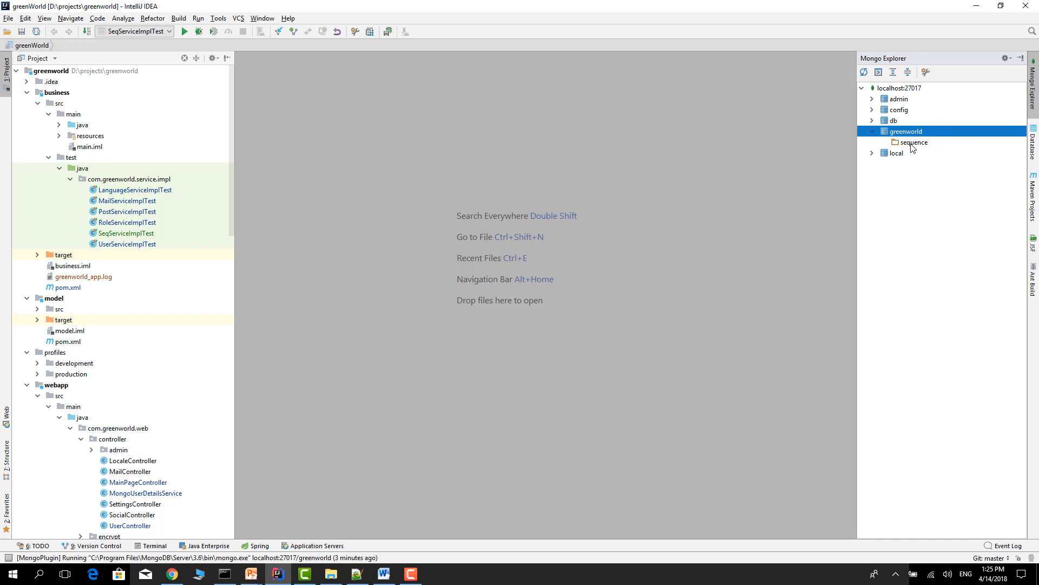
View the greenworld sequence documents and start a Mongo Shell for greenworld
left_click(901, 127)
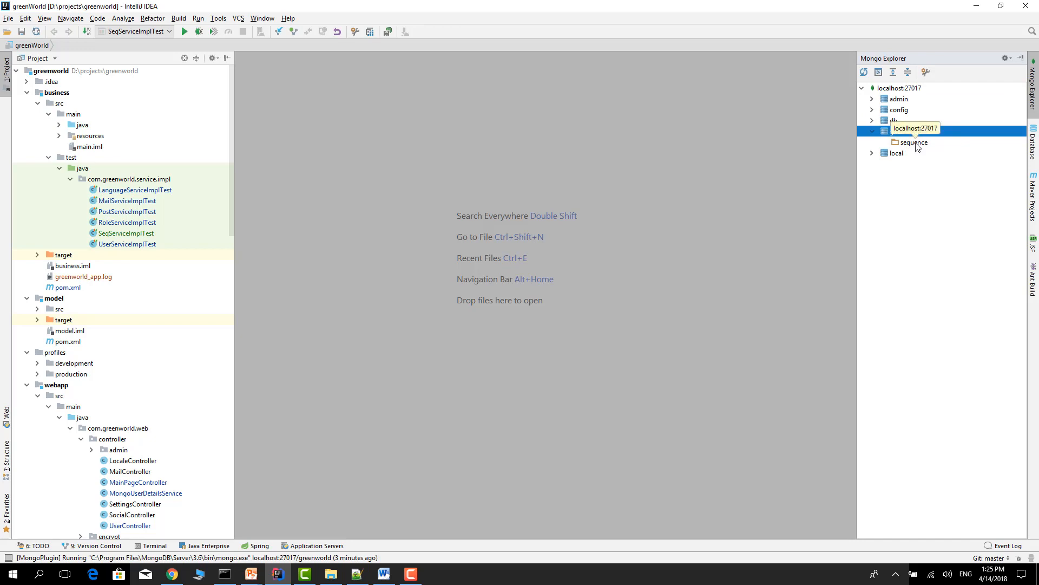
double_click(914, 142)
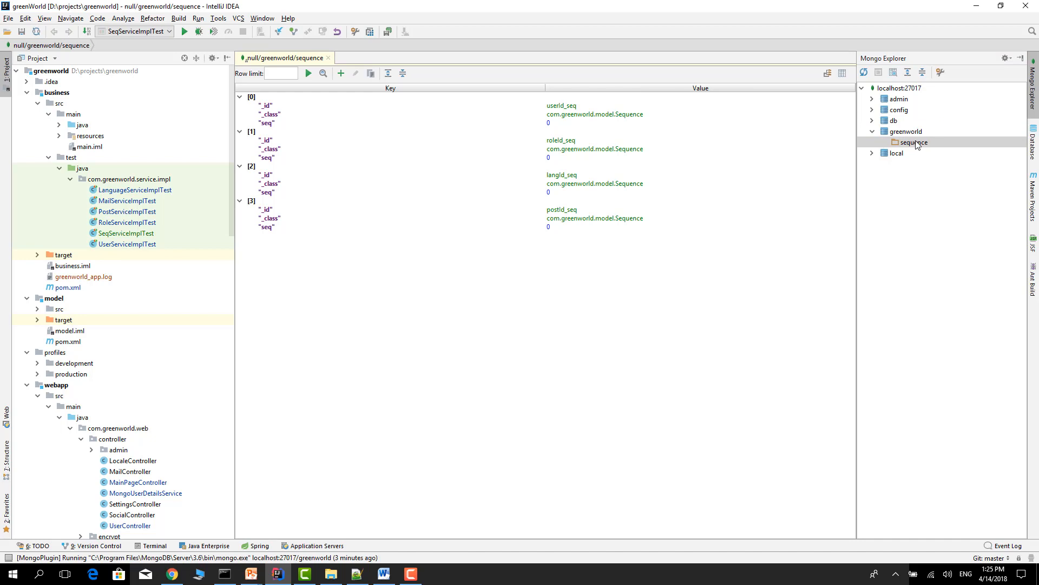
left_click(906, 130)
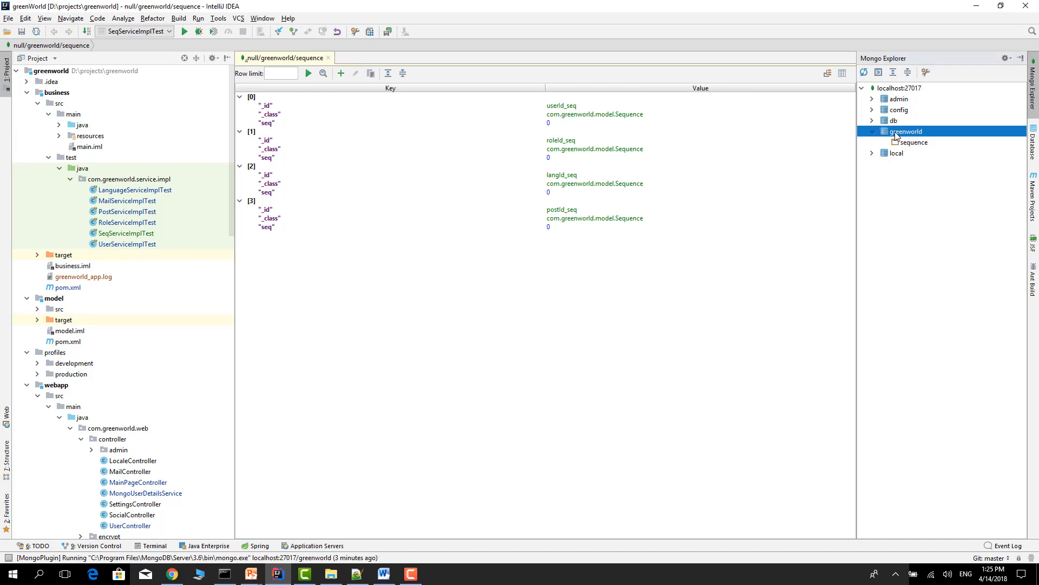
left_click(879, 71)
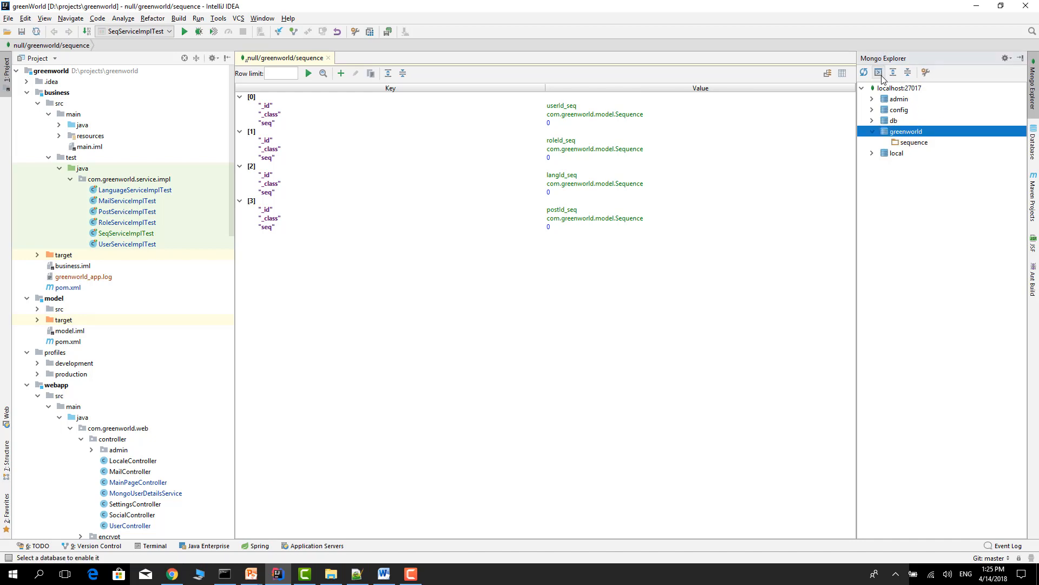
mouse_move(879, 73)
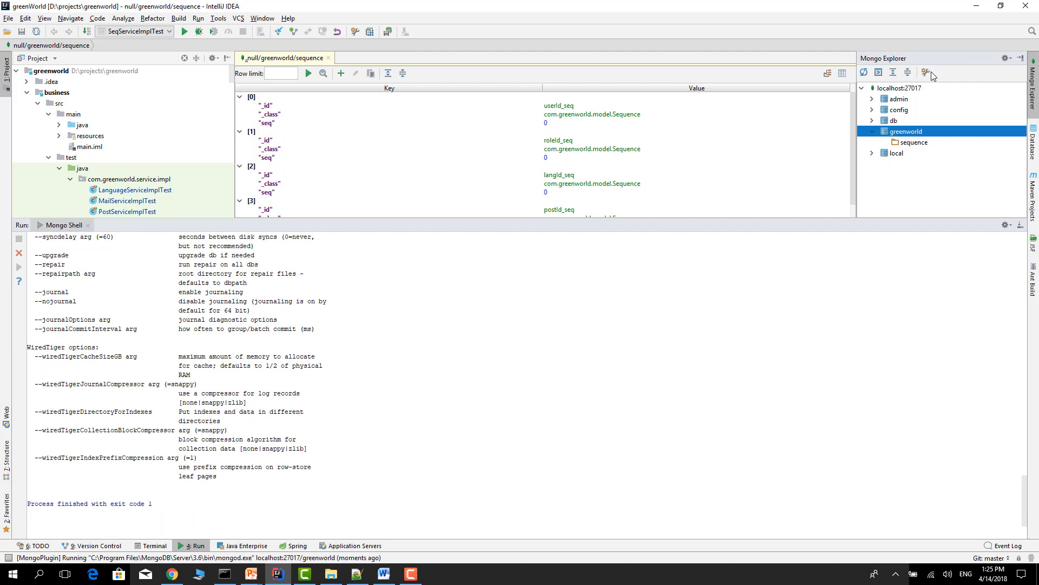
Test the mongo.exe shell path in the Mongo plugin settings and save
left_click(925, 72)
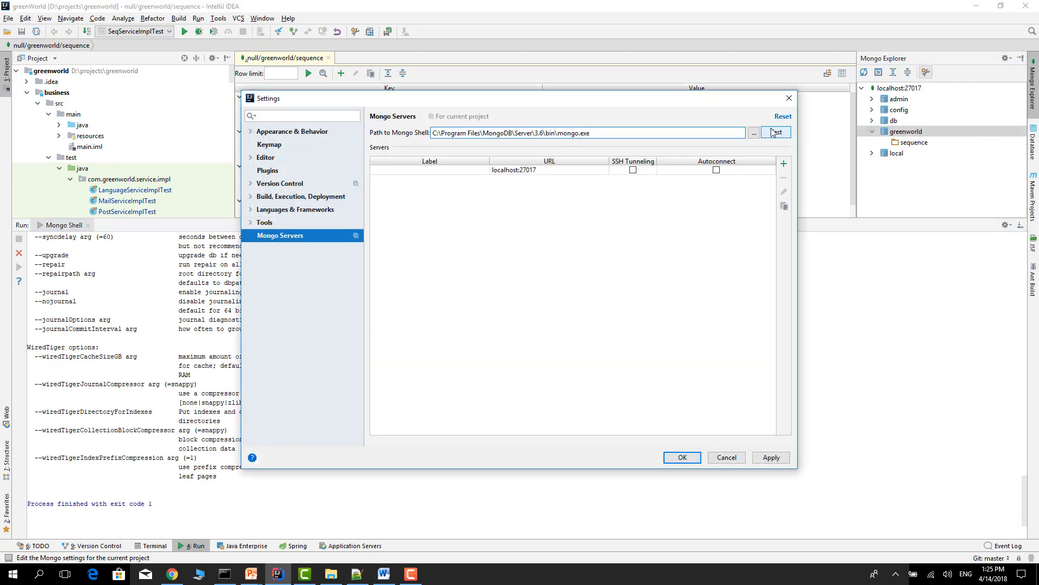
left_click(767, 133)
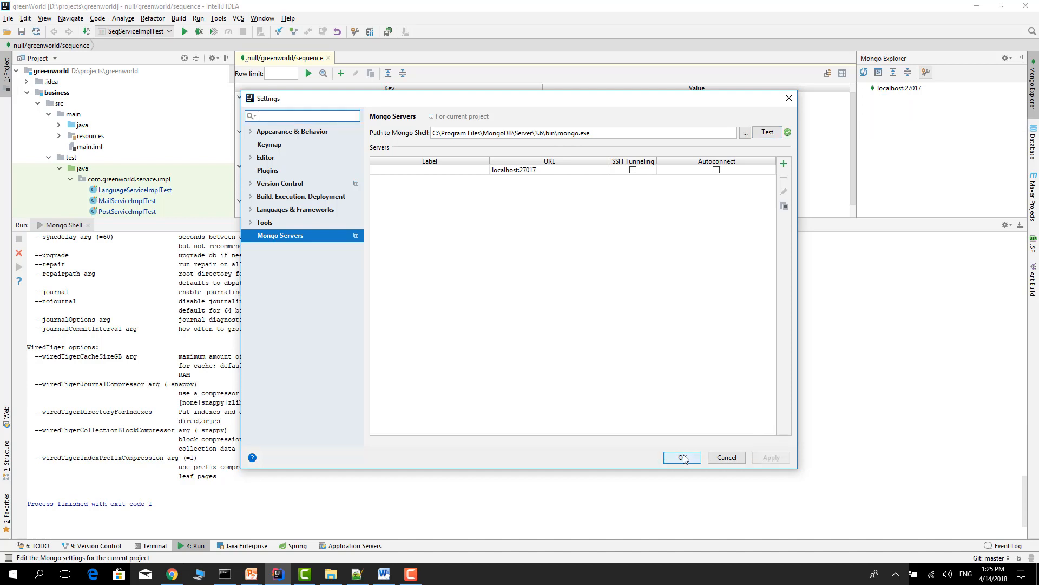
left_click(682, 457)
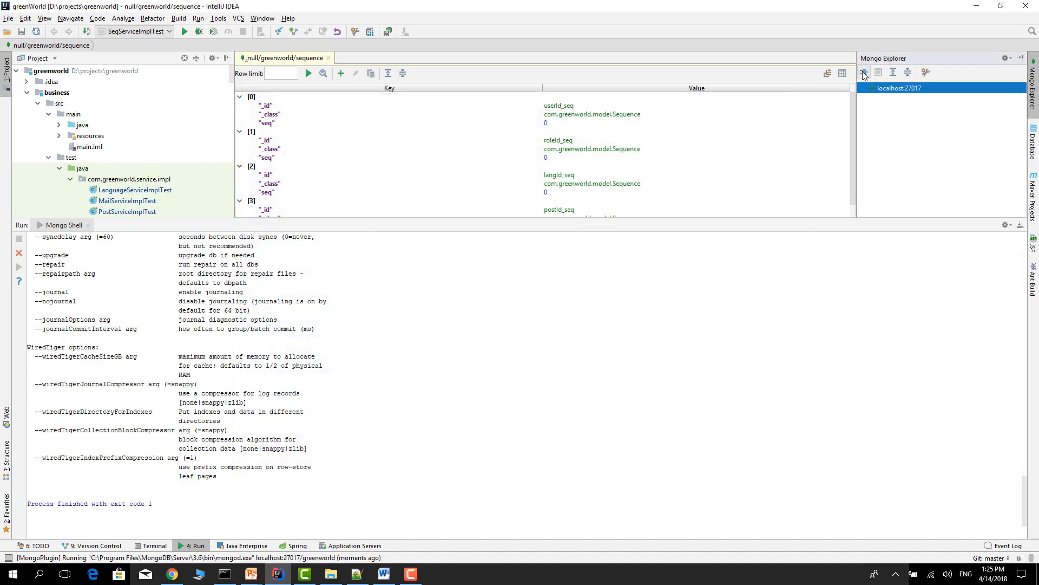
Reload the localhost:27017 database list and select greenworld
left_click(864, 72)
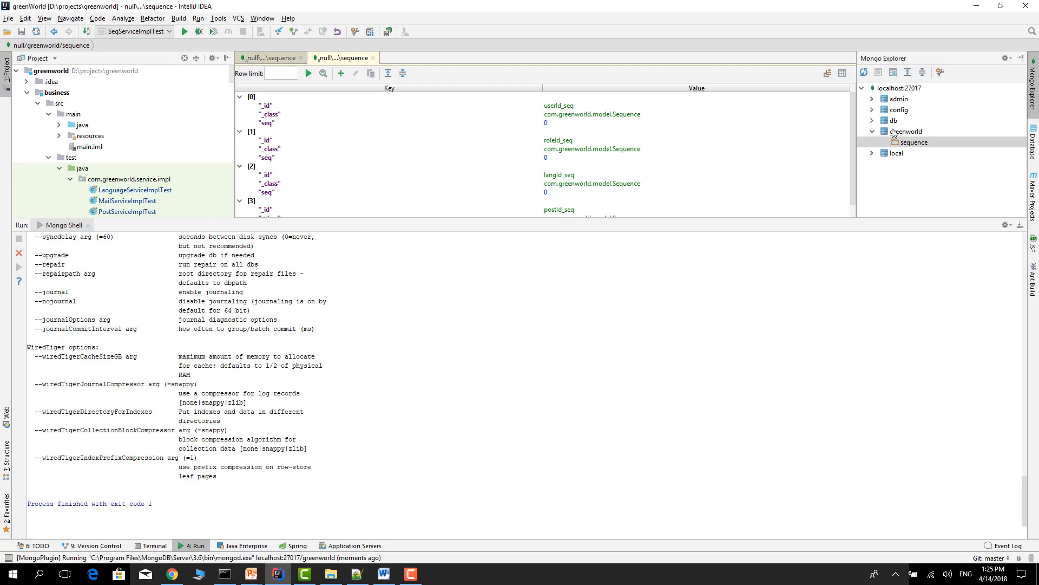
left_click(906, 131)
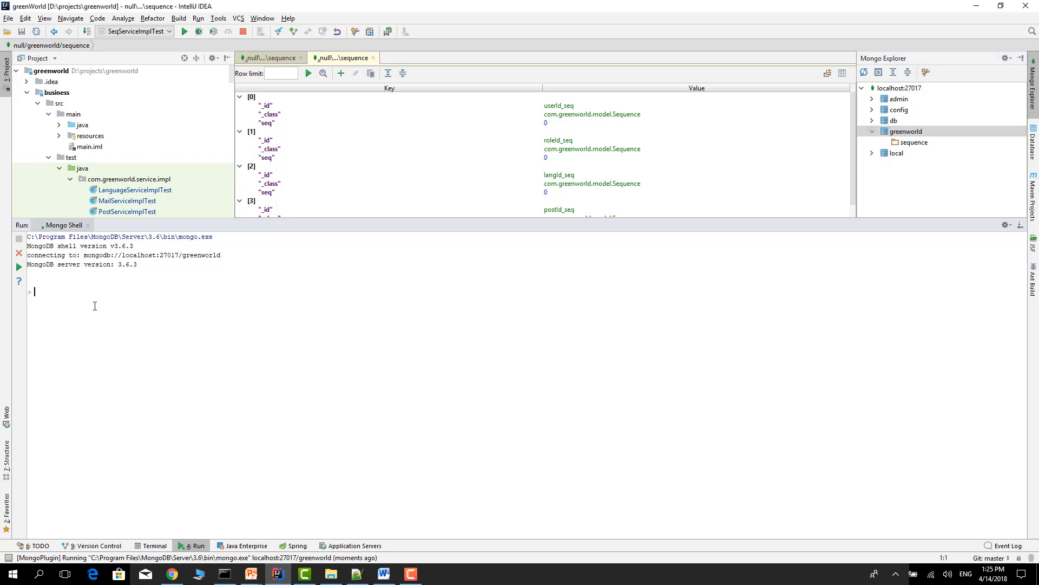
Run db.sequence.find().pretty() in the Mongo Shell
type("db")
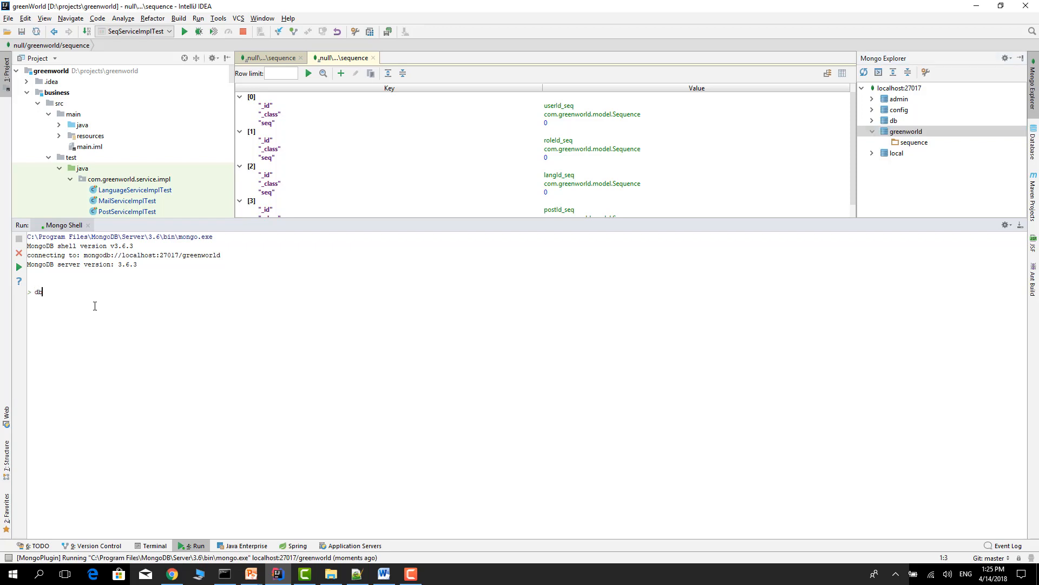
type(".")
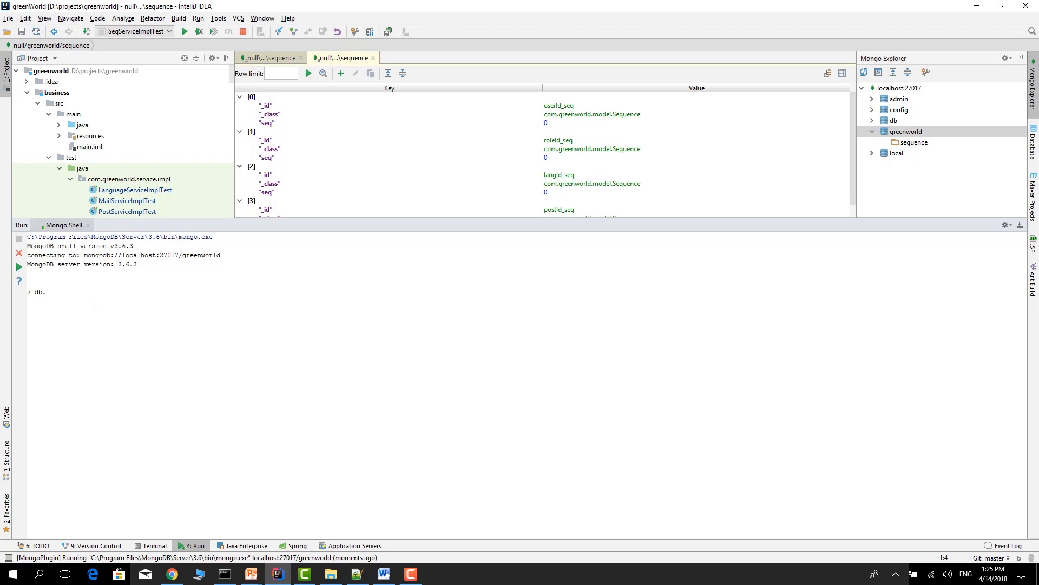
type("seq")
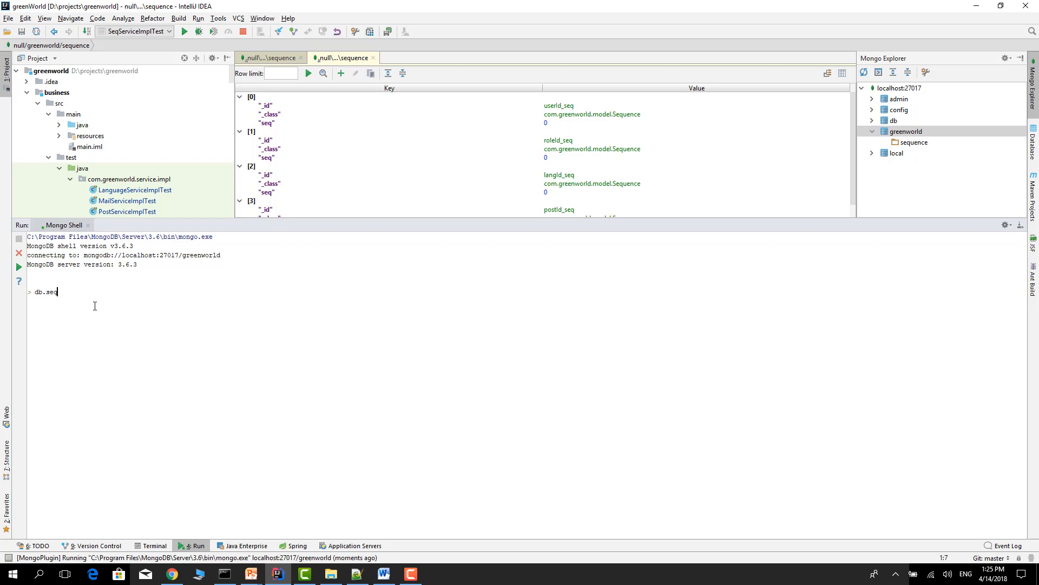
type("uence")
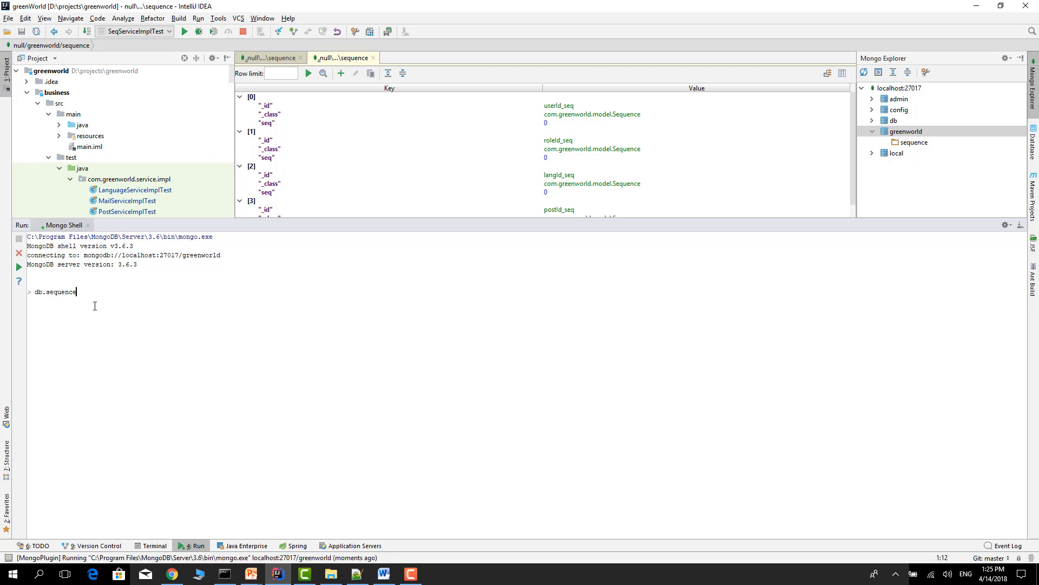
type(".find")
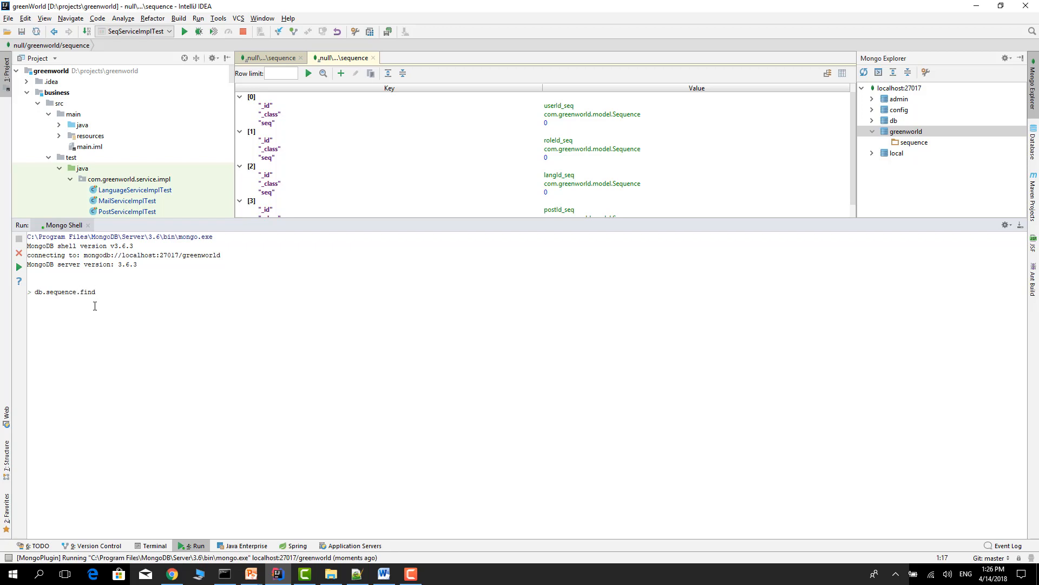
type("().pre")
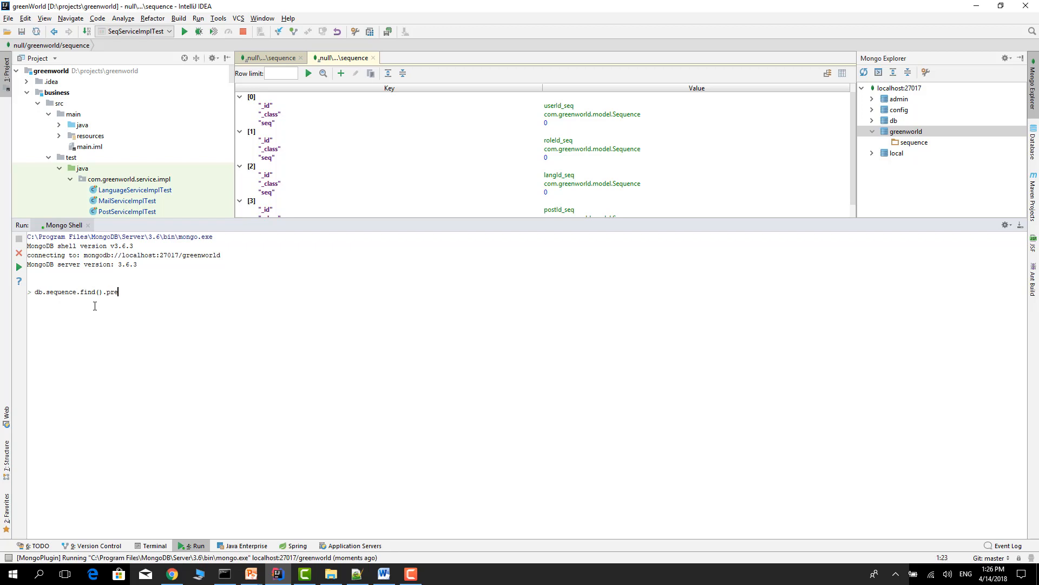
type("tty()")
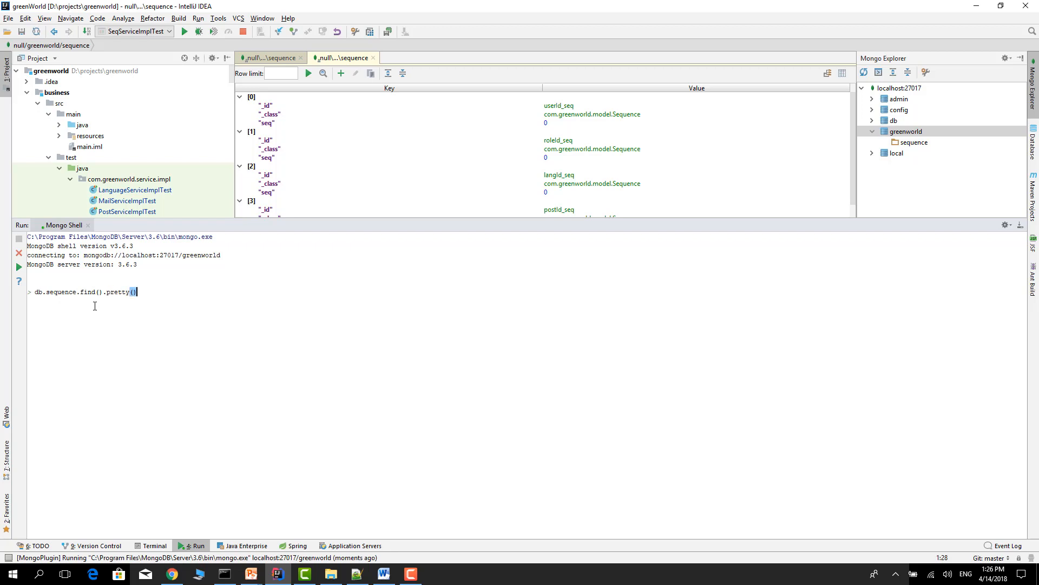
key("Return")
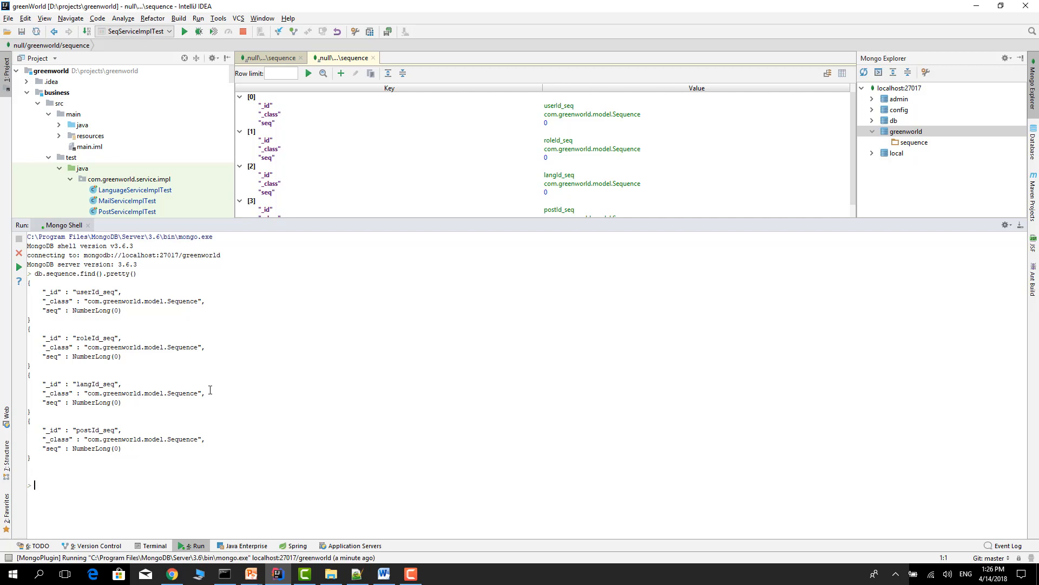
mouse_move(162, 350)
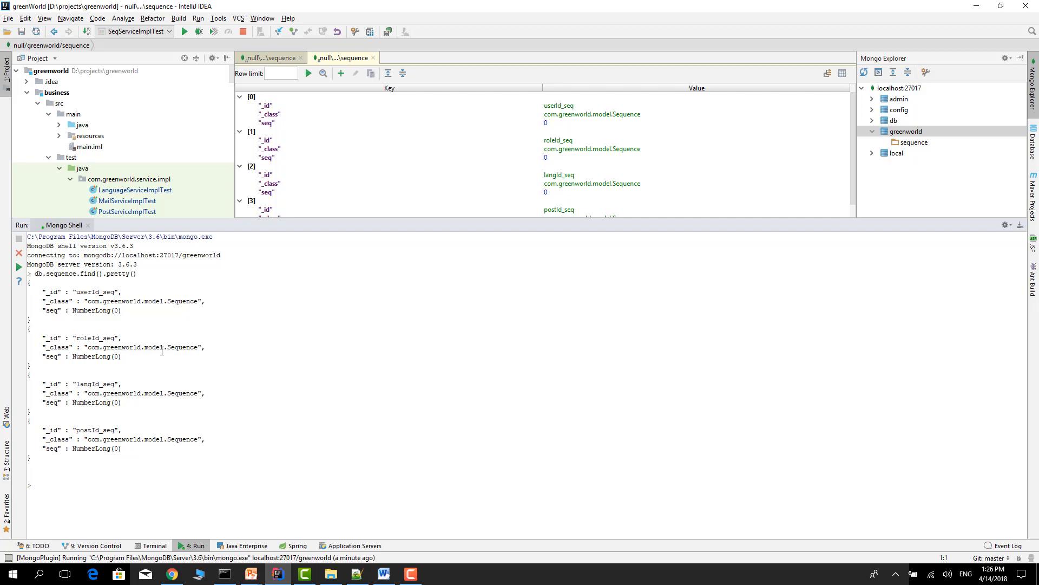